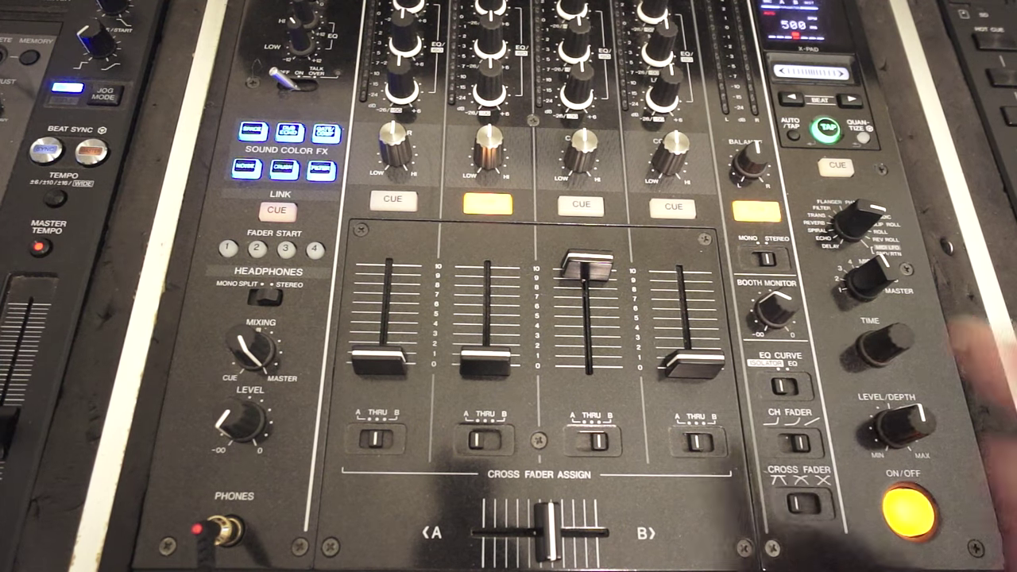
{"action": "left_click_drag", "start_coordinate": [588, 263], "coordinate": [592, 357]}
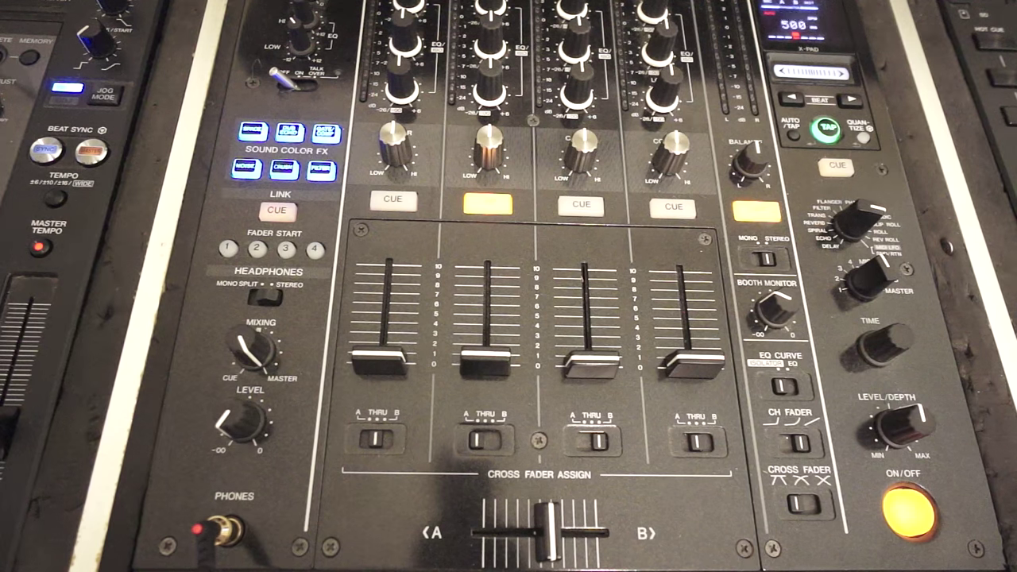